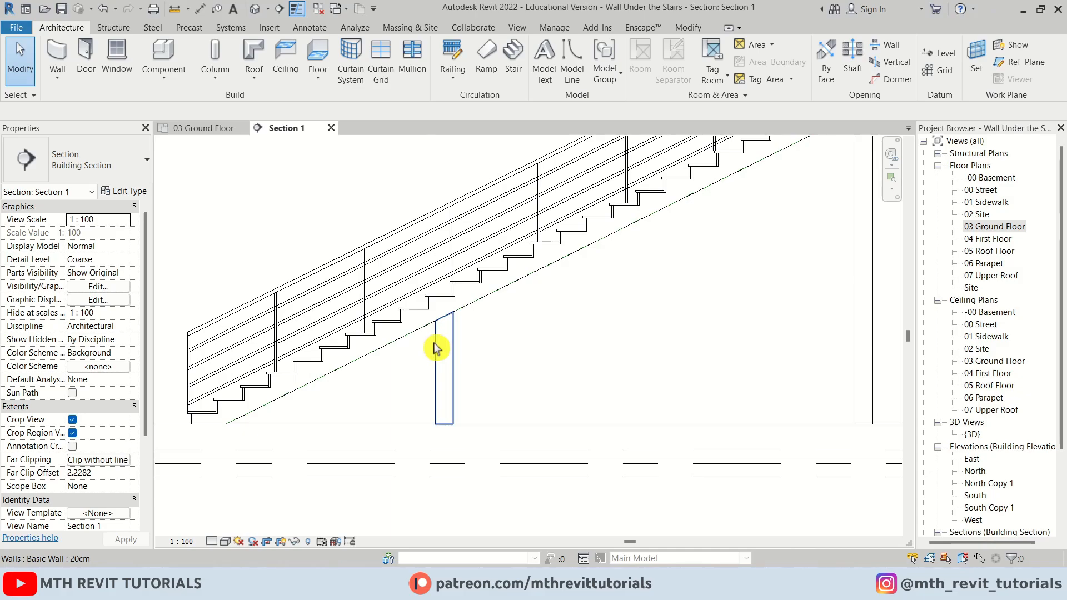
Open the {3D} view showing the wall beneath the staircase
{"action": "double_click", "coordinate": [971, 434]}
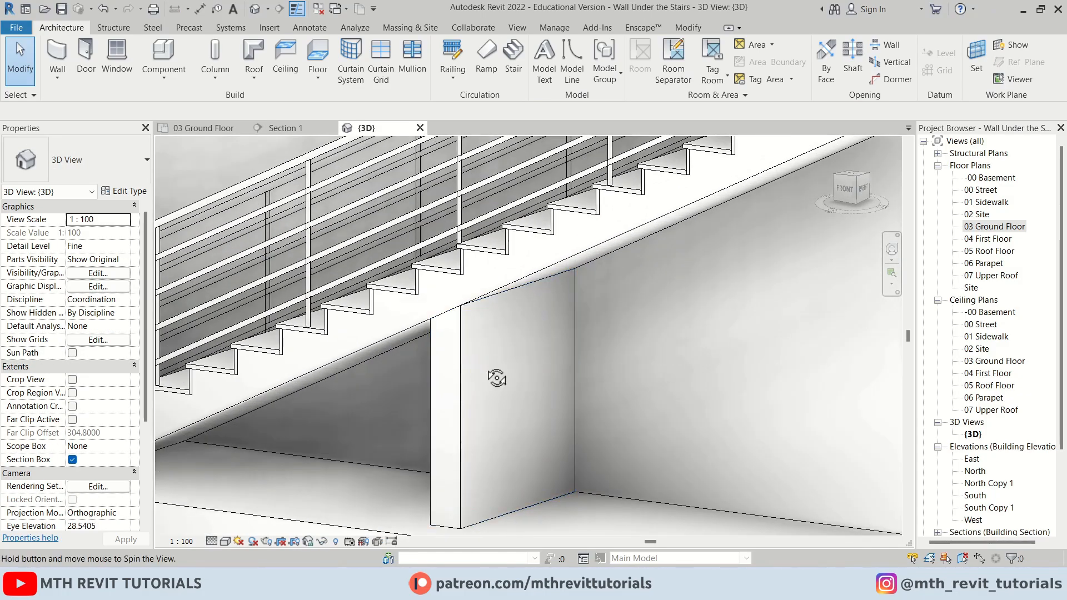
Open the 03 Ground Floor plan from the Project Browser
{"action": "double_click", "coordinate": [999, 226]}
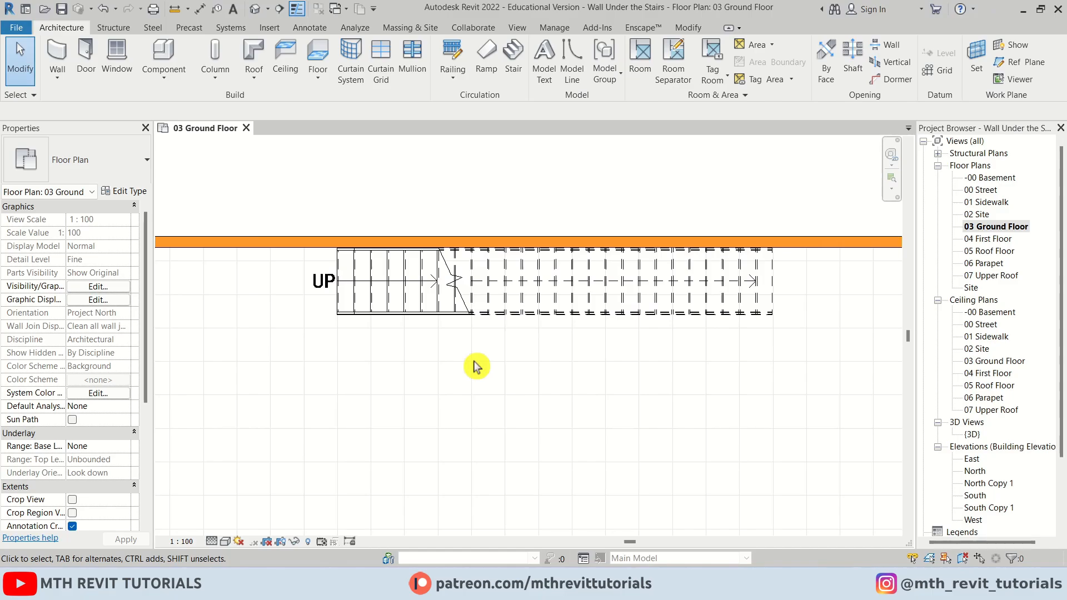
{"action": "mouse_move", "coordinate": [459, 398]}
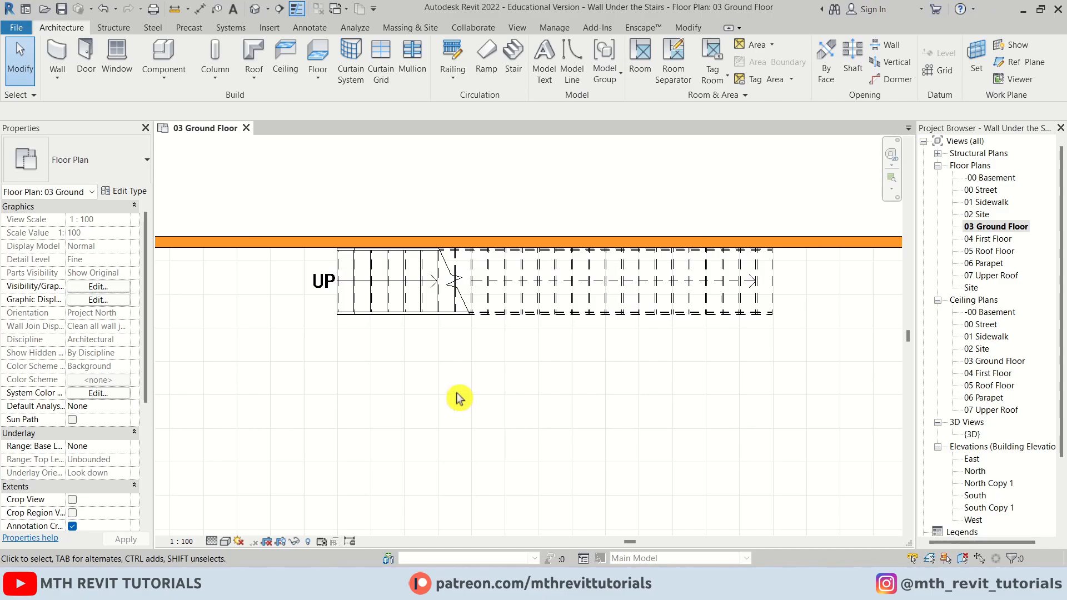
{"action": "mouse_move", "coordinate": [514, 211]}
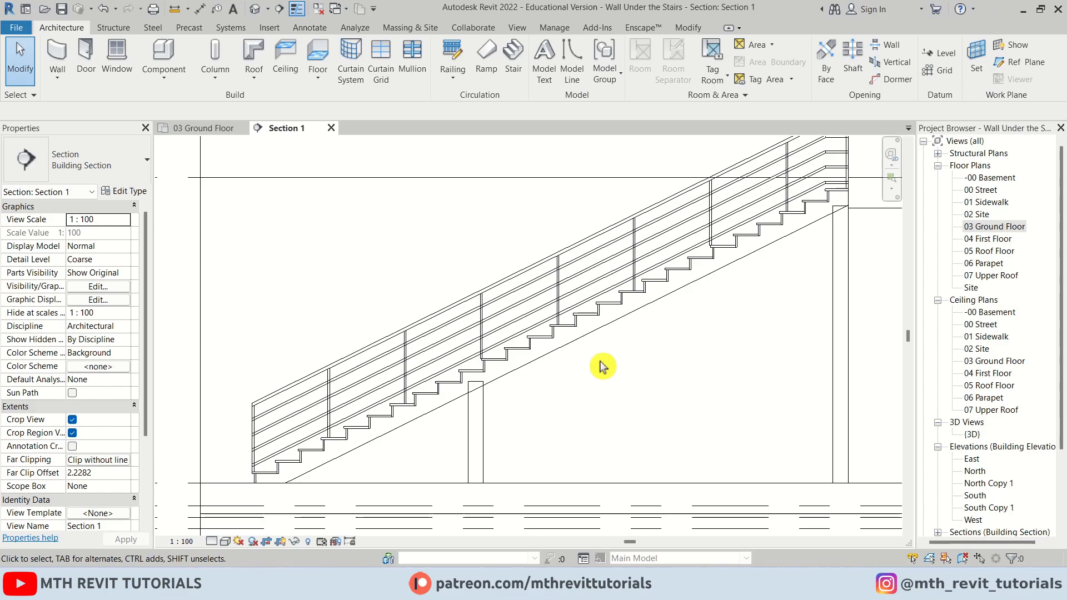
{"action": "mouse_move", "coordinate": [987, 105]}
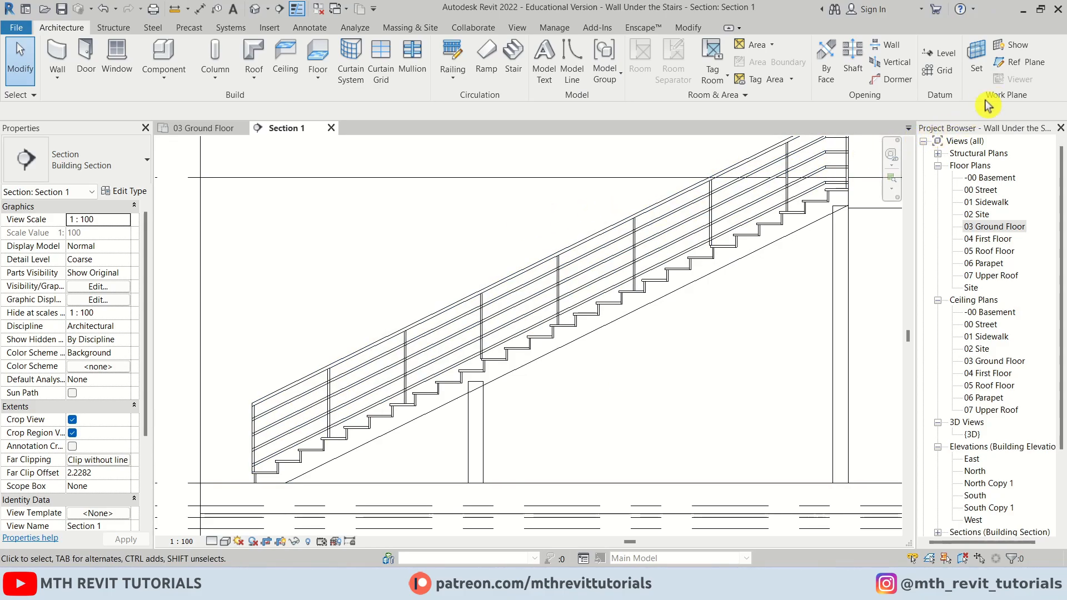
Place a reference plane along the stair underside edge with Ref Plane, Pick Lines
{"action": "left_click", "coordinate": [1020, 62]}
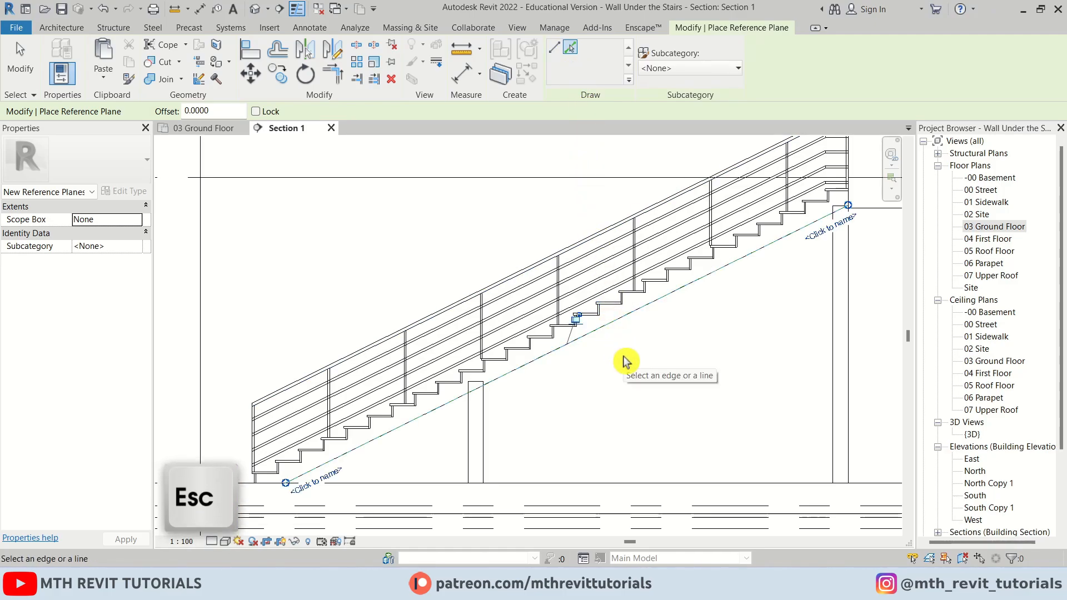
{"action": "key", "text": "Escape"}
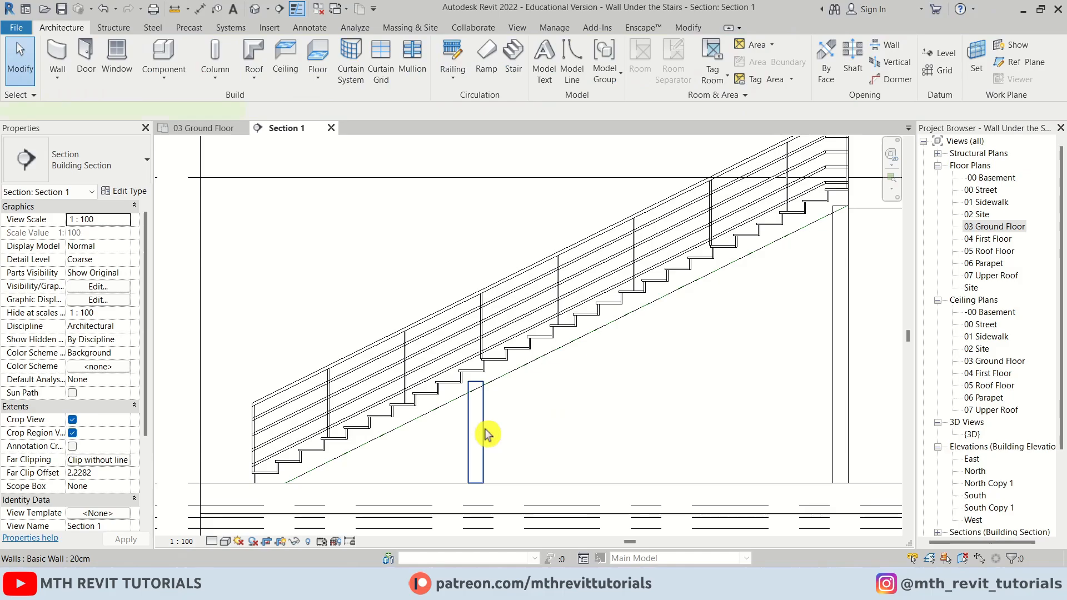
Attach the under-stair wall's top to the reference plane along the stair underside
{"action": "left_click", "coordinate": [486, 434]}
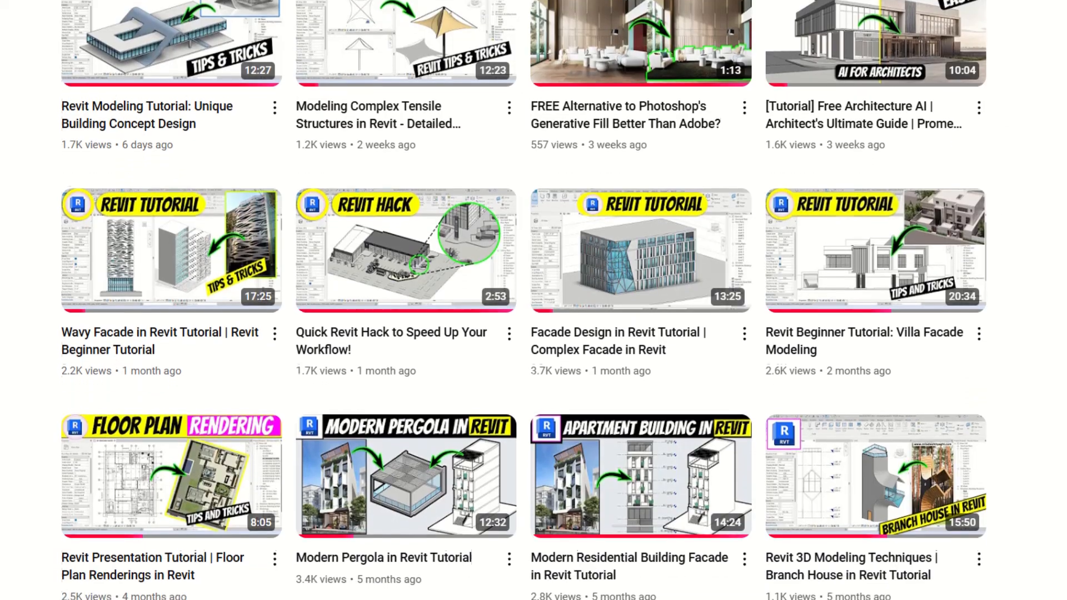
Scroll down through the channel's grid of Revit and Enscape tutorial videos
{"action": "scroll", "scroll_direction": "down", "scroll_amount": 3}
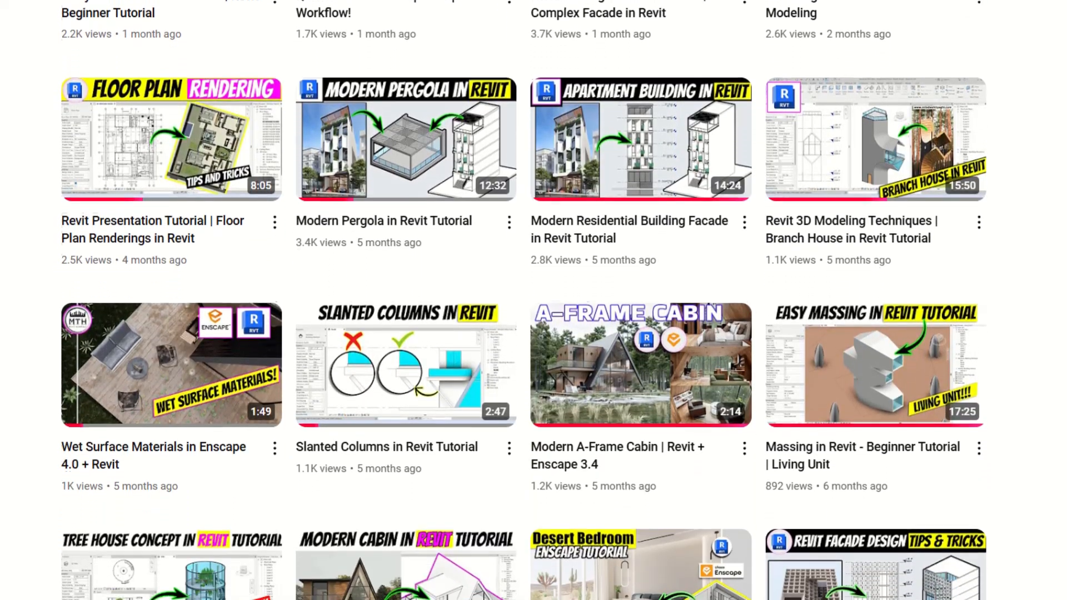
{"action": "scroll", "scroll_direction": "down", "scroll_amount": 3}
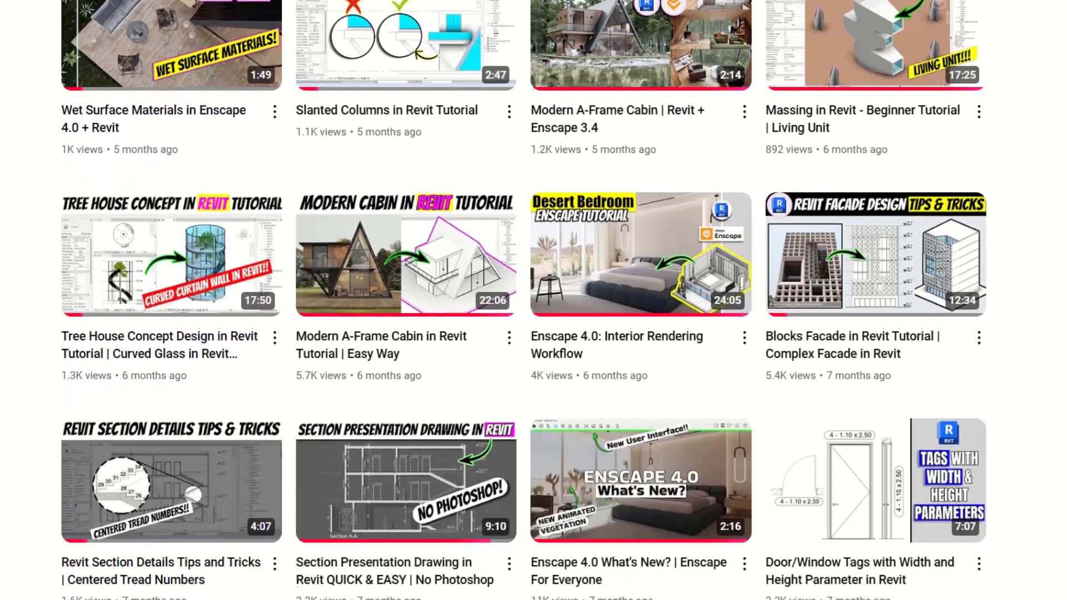